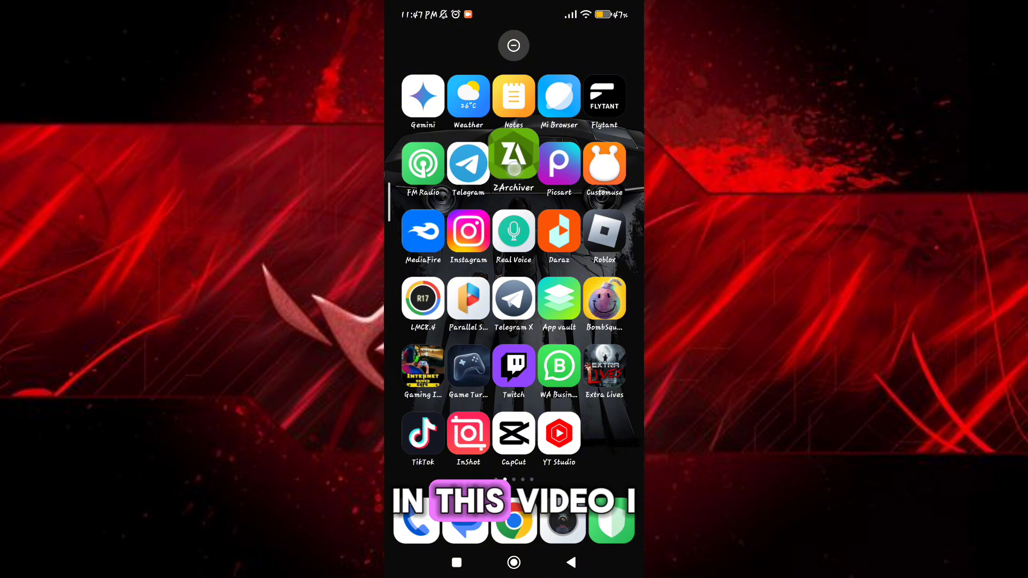
Launch ZArchiver from the home screen to reach the internal storage folder list.
left_click(513, 161)
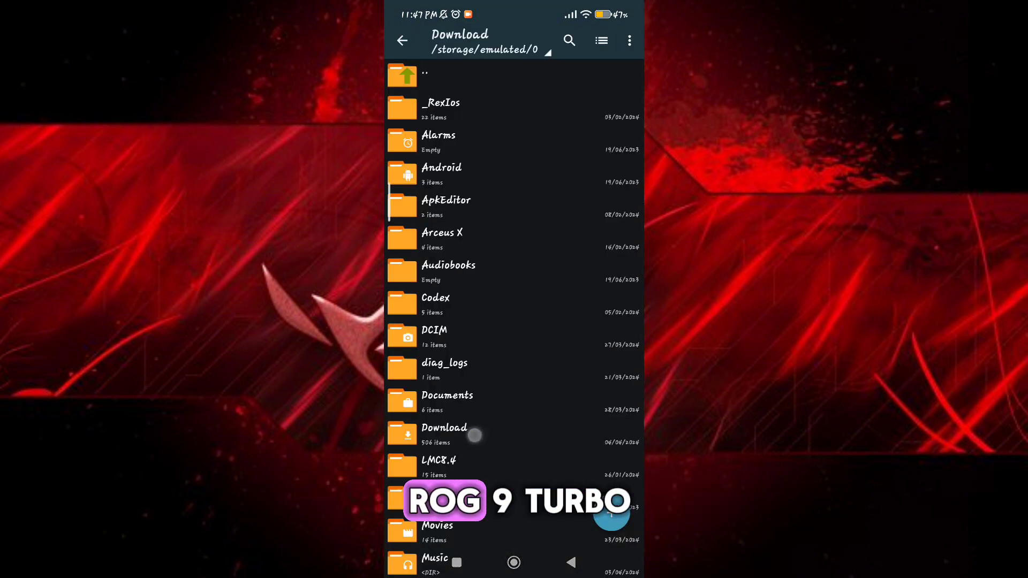
Install the ROG Space APK from the Download folder and launch the new app.
scroll("down", 3)
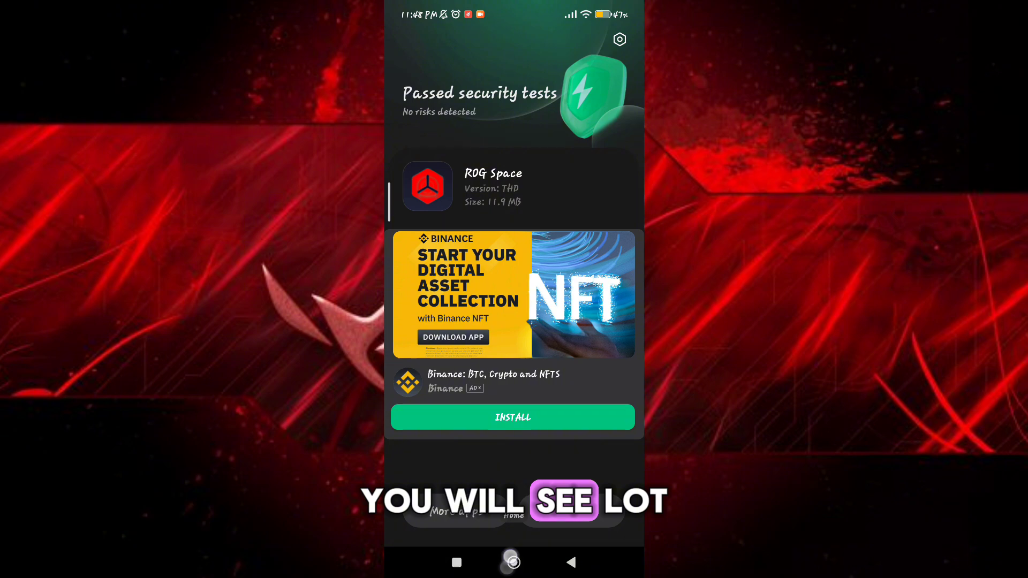
left_click(514, 563)
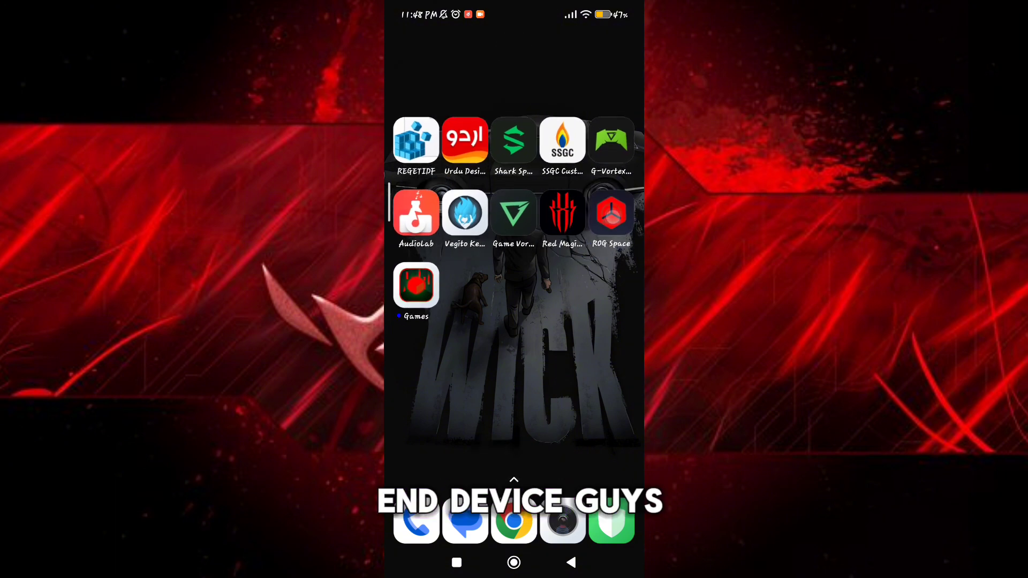
left_click(610, 211)
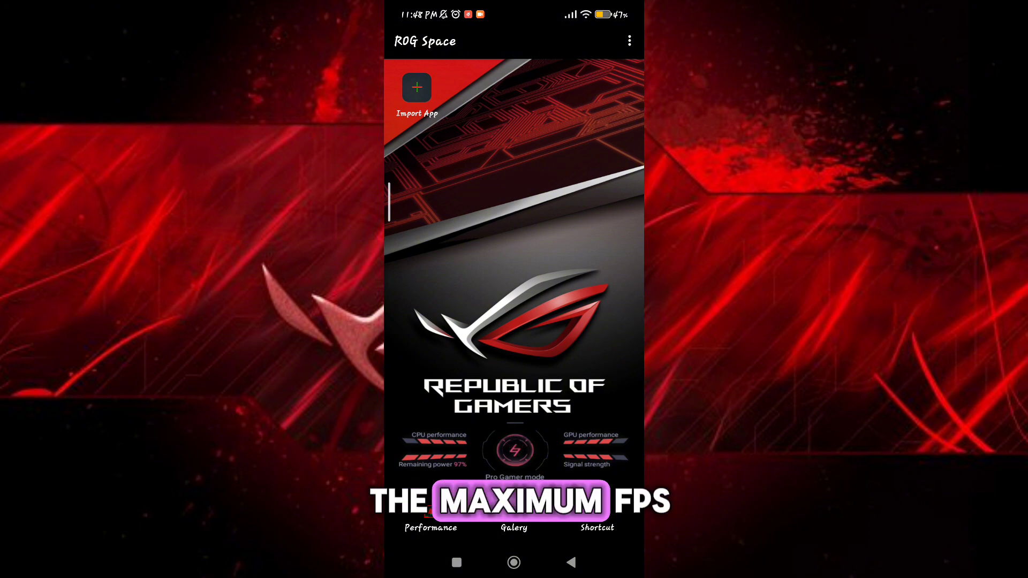
Import Roblox and Extra Lives into the game launcher list via Select Apps.
left_click(417, 88)
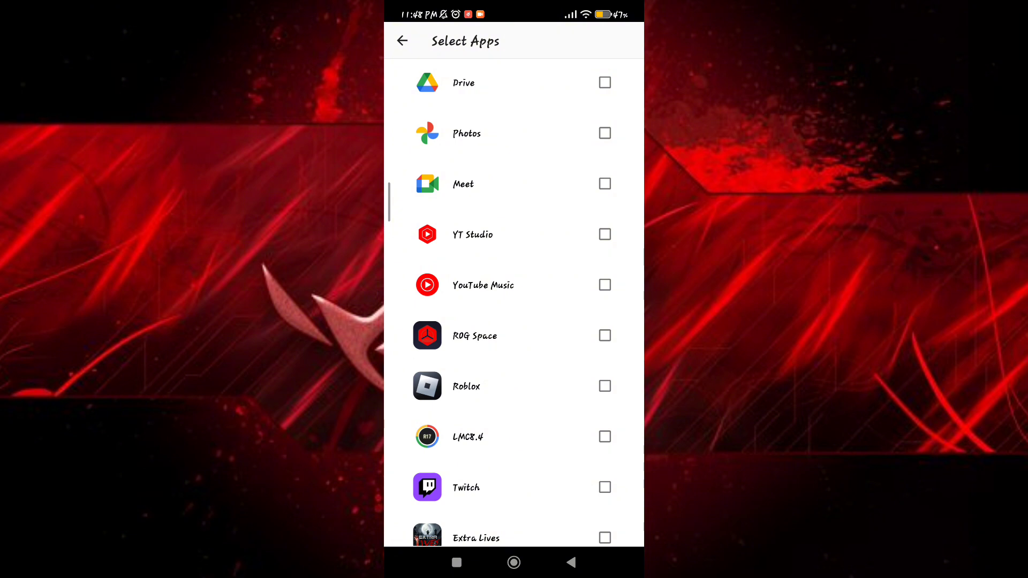
left_click(604, 194)
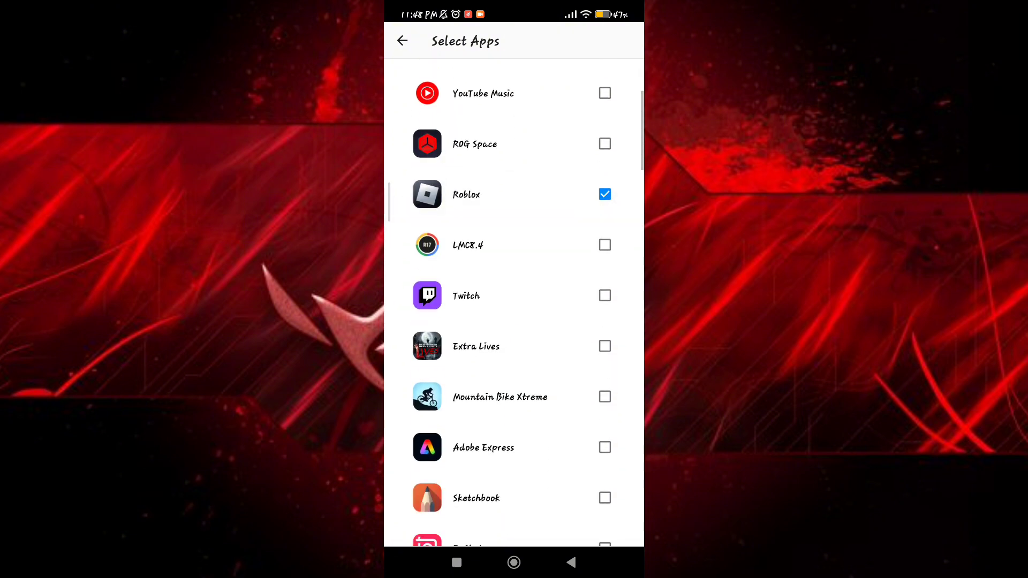
left_click(401, 41)
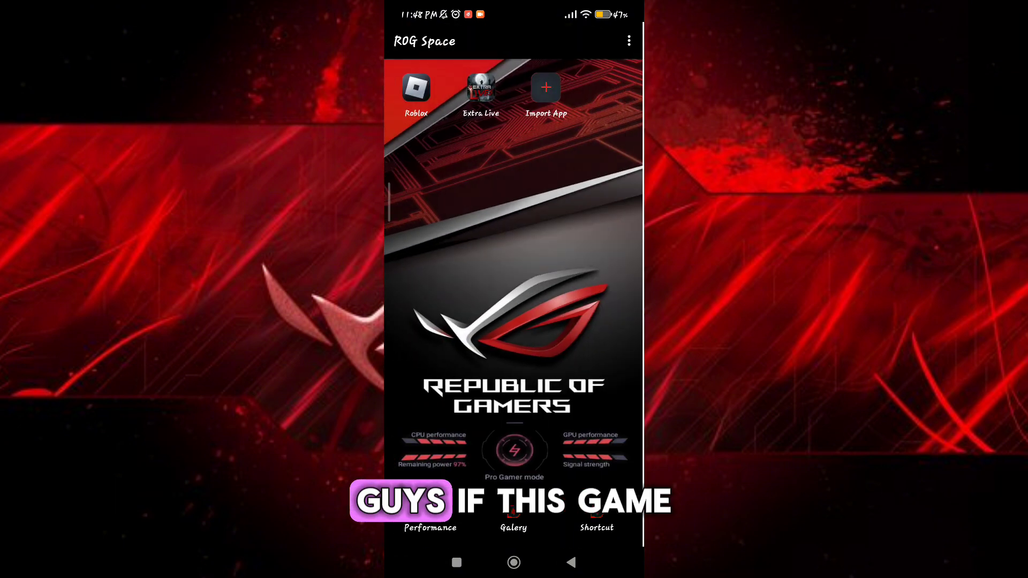